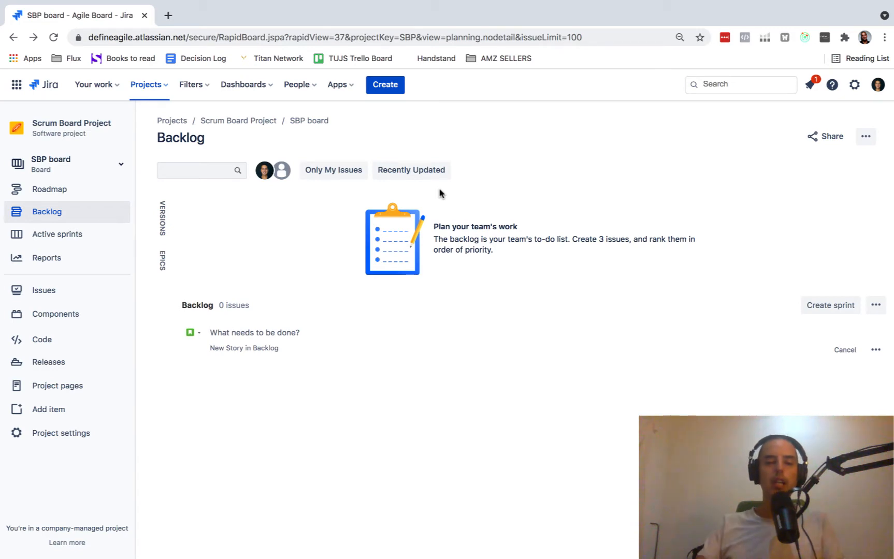
Name the first story Test 1, create SBP Sprint 2, and add a second backlog story named test1
text(Te)
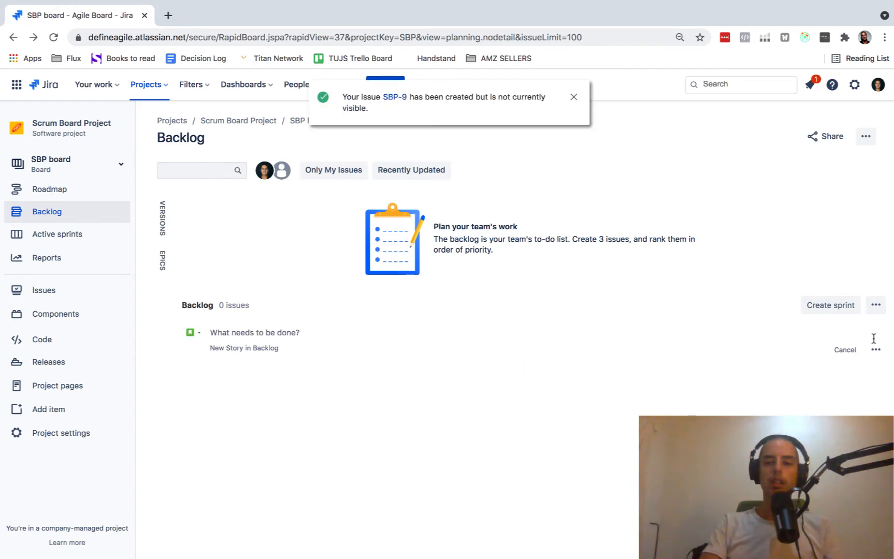
click(830, 305)
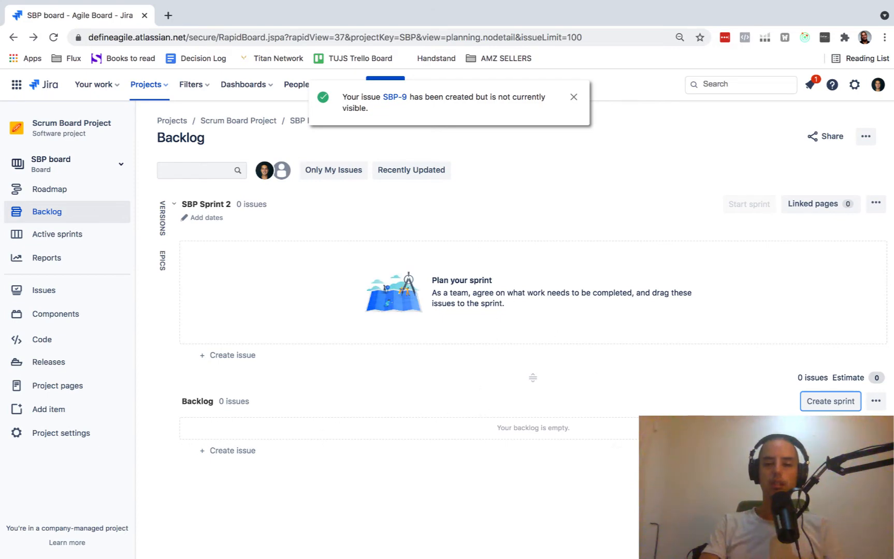
click(232, 355)
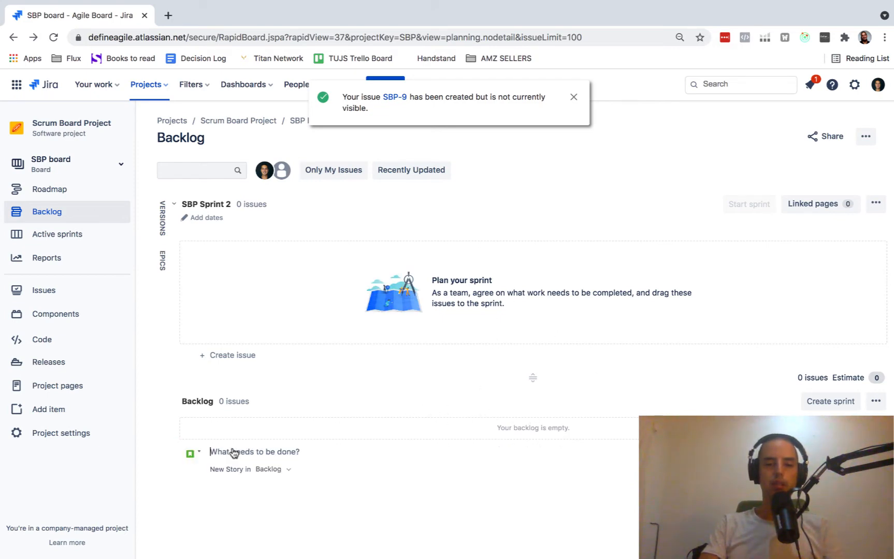
text(test1)
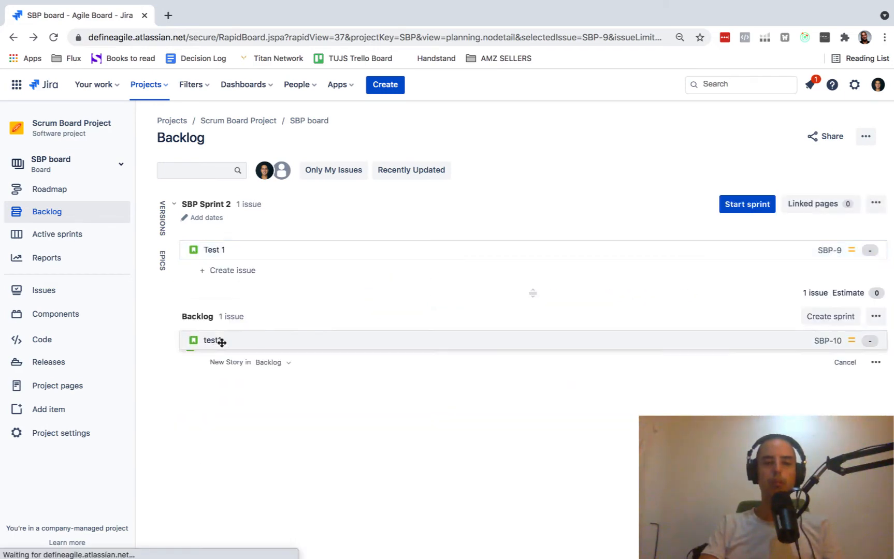
Drag test1 into SBP Sprint 2 and start the sprint holding SBP-9 and SBP-10
drag(213, 341, 213, 268)
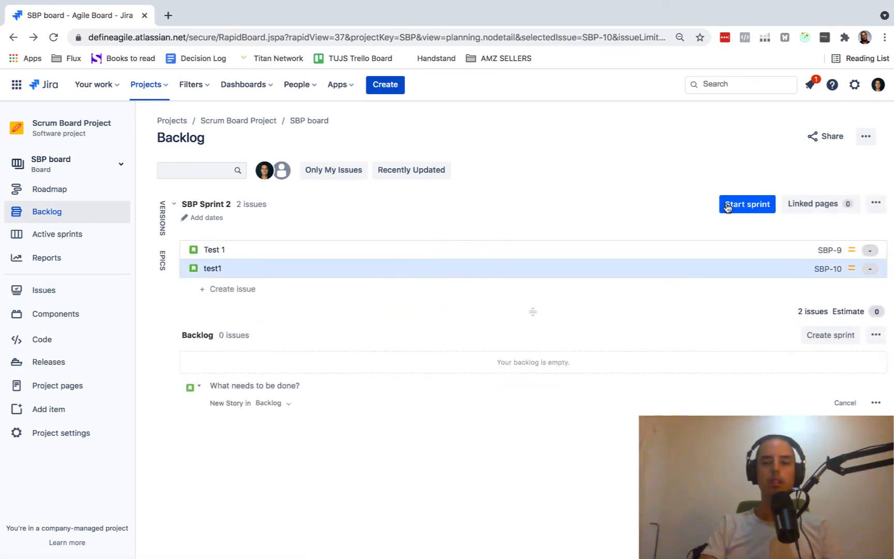
click(746, 204)
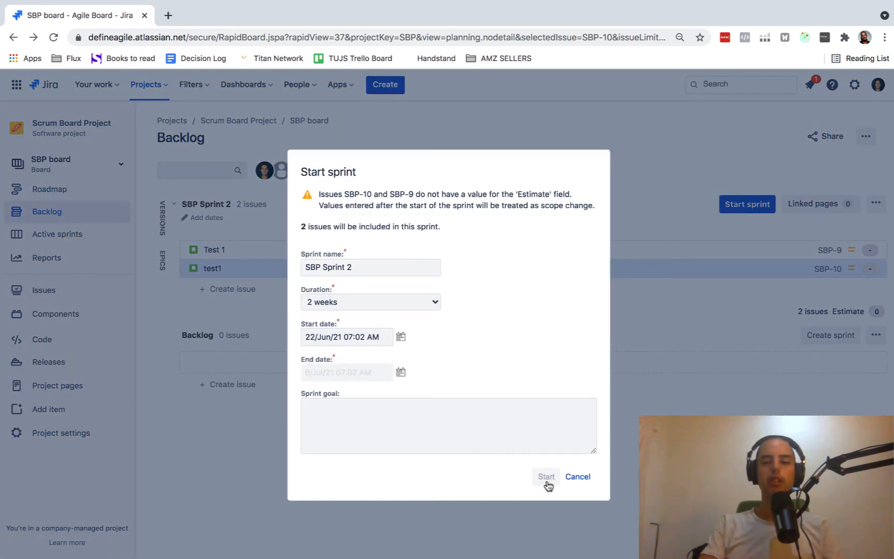
click(545, 477)
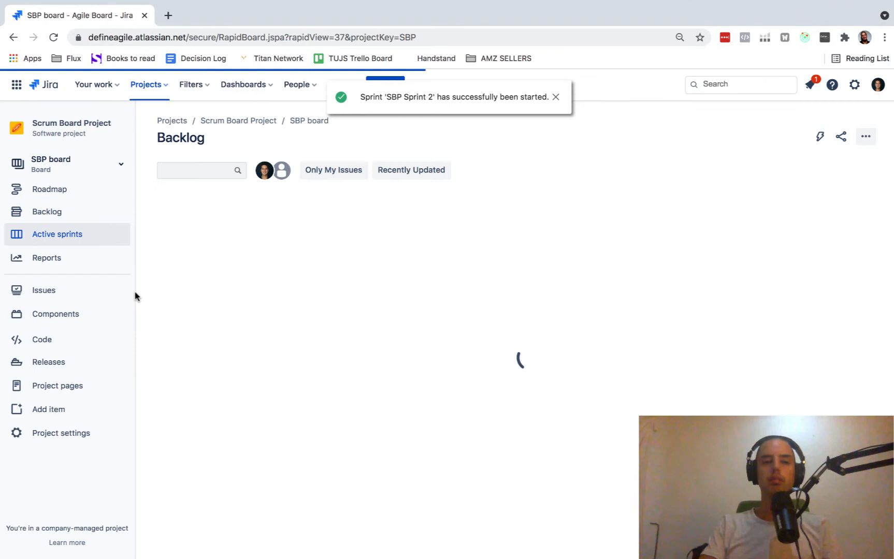
On the Active sprints board, drag the Test 1 and test1 cards from To Do into Done
click(56, 234)
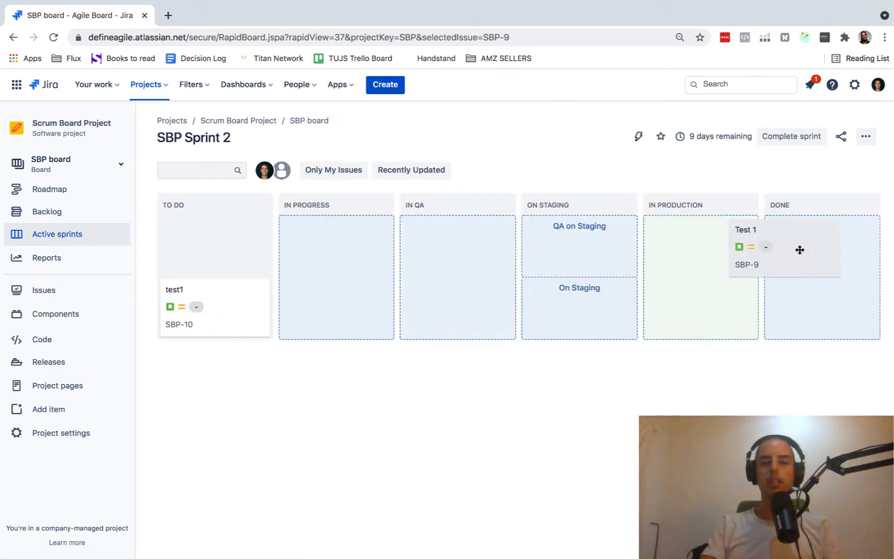
drag(799, 249, 340, 255)
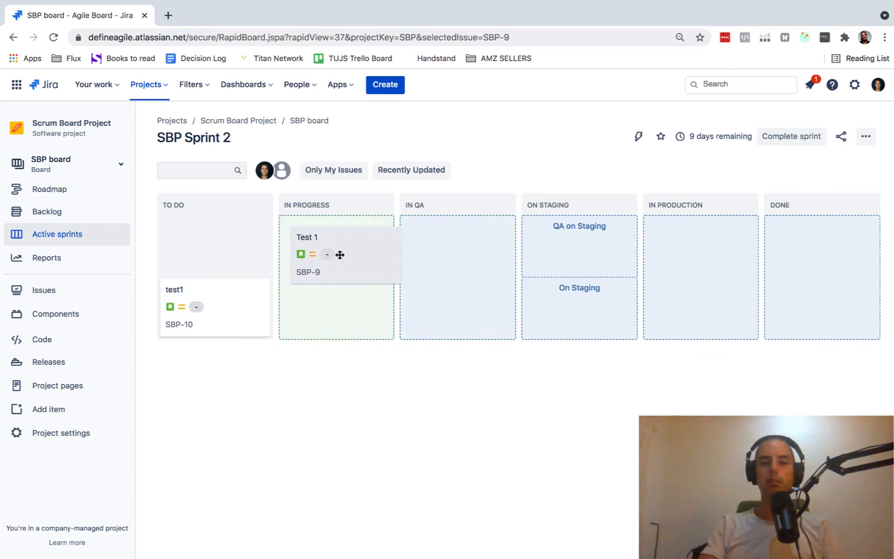
drag(339, 254, 822, 246)
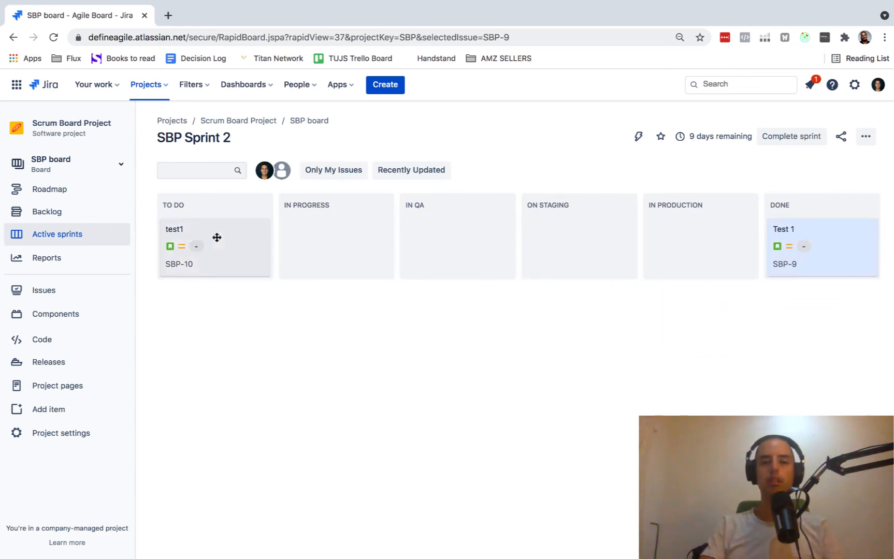
drag(216, 239, 788, 288)
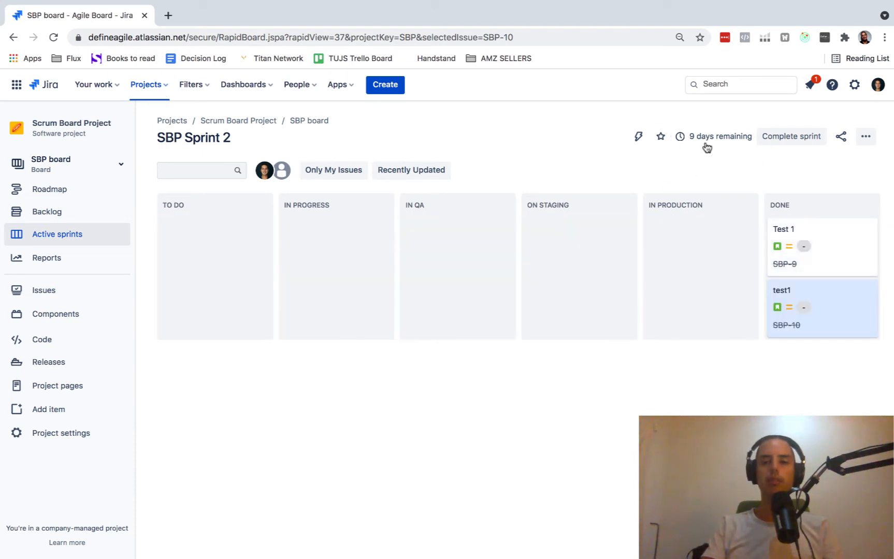
mouse_move(726, 166)
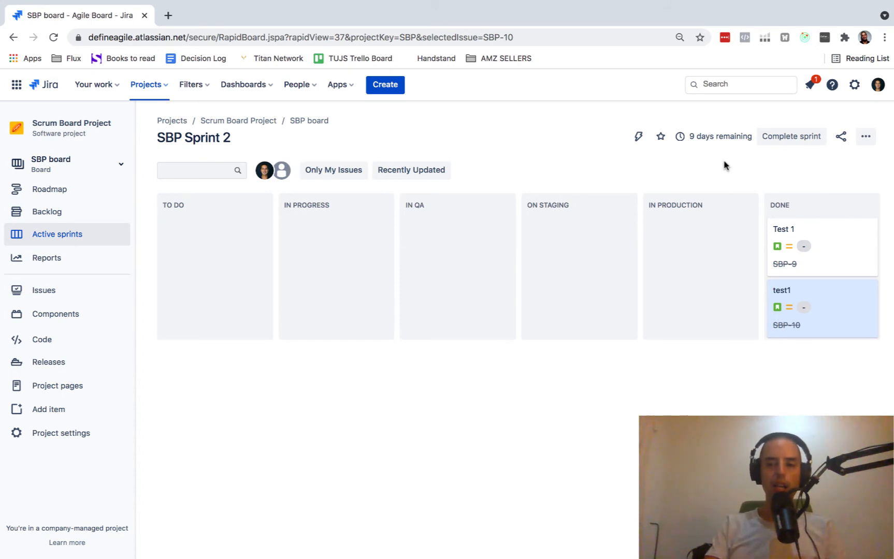
Complete SBP Sprint 2 with its two done issues and confirm in the dialog
click(790, 137)
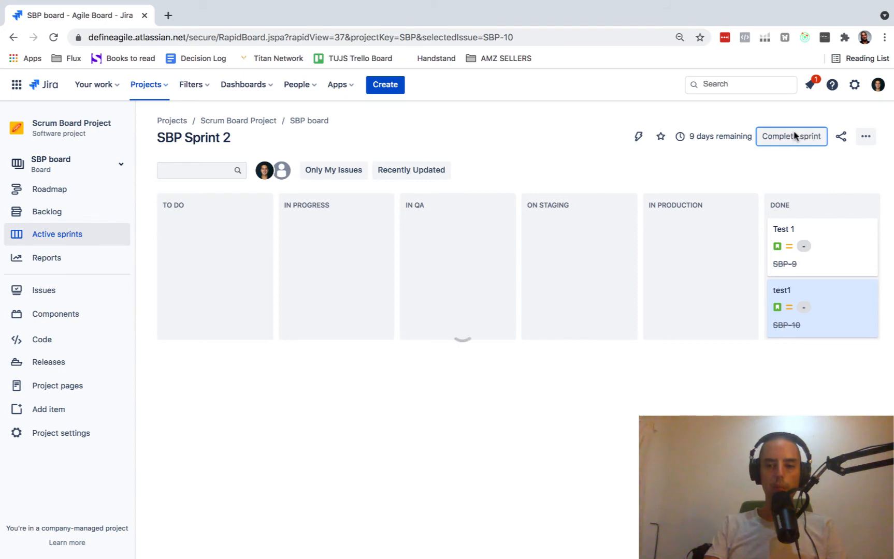
click(790, 137)
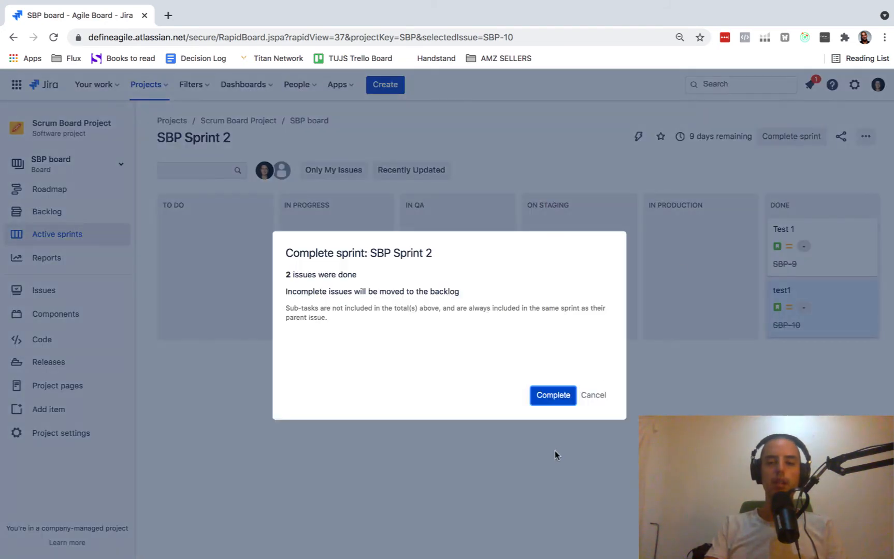
click(552, 394)
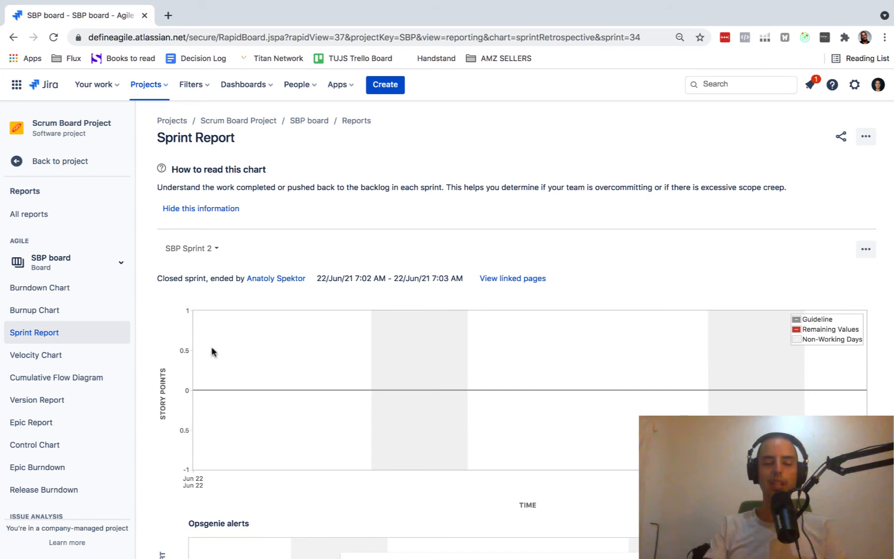
mouse_move(204, 311)
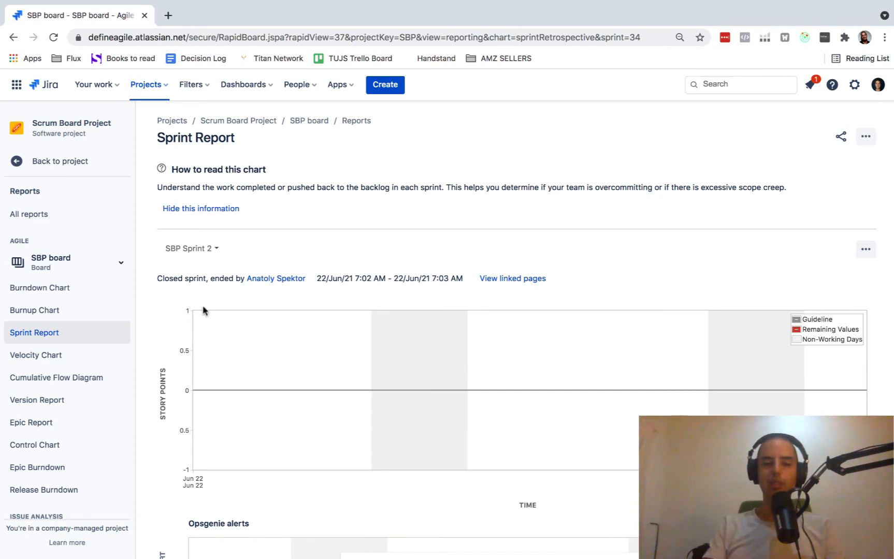
mouse_move(189, 303)
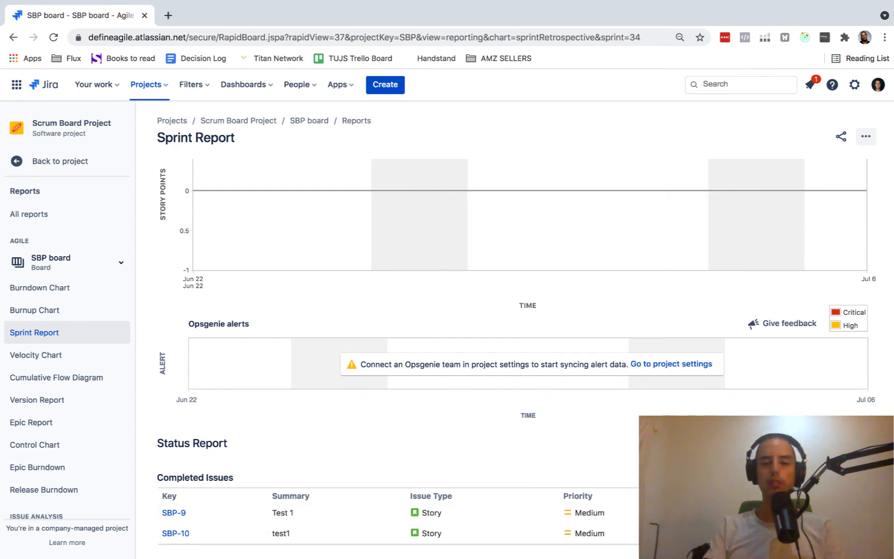
scroll(down, 3)
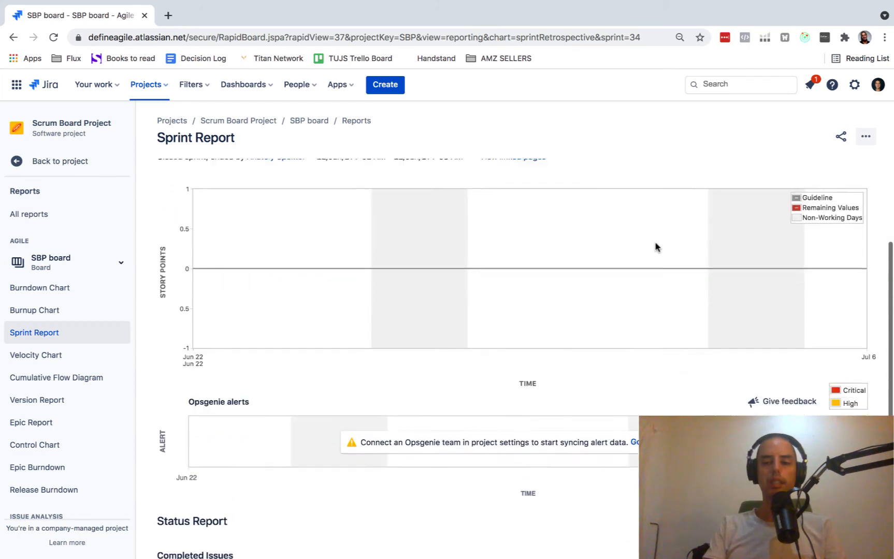